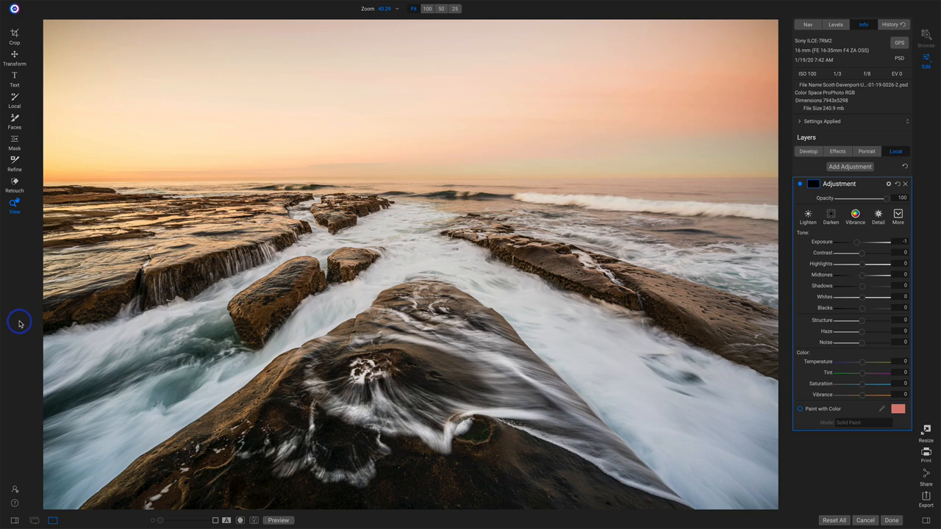
pyautogui.moveTo(463, 326)
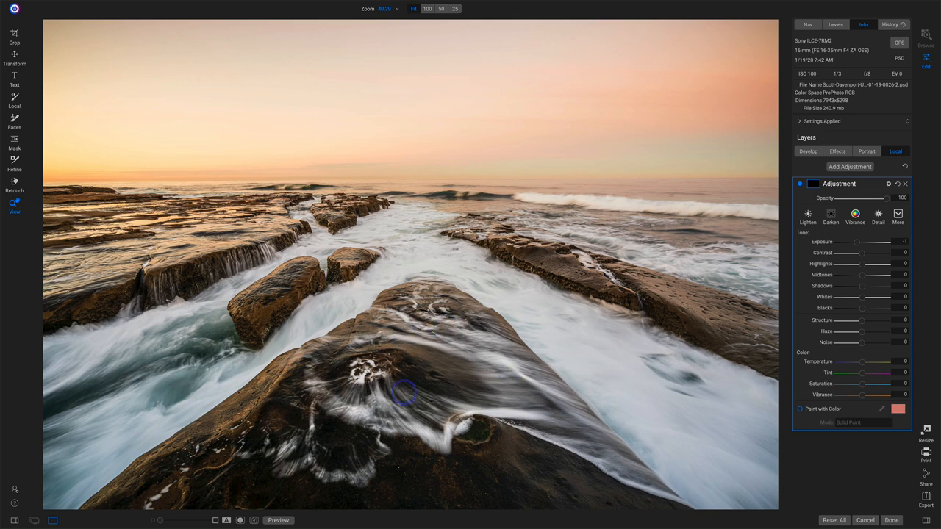
pyautogui.moveTo(453, 400)
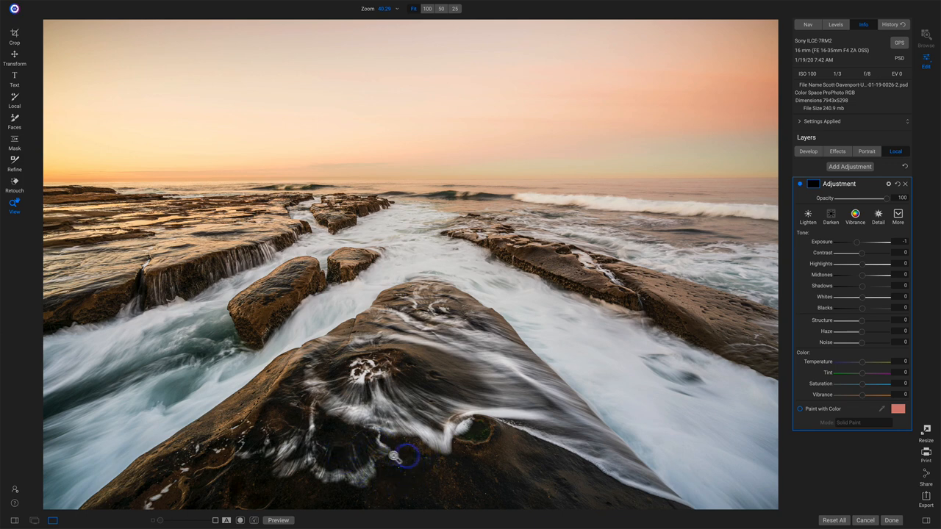
pyautogui.moveTo(442, 462)
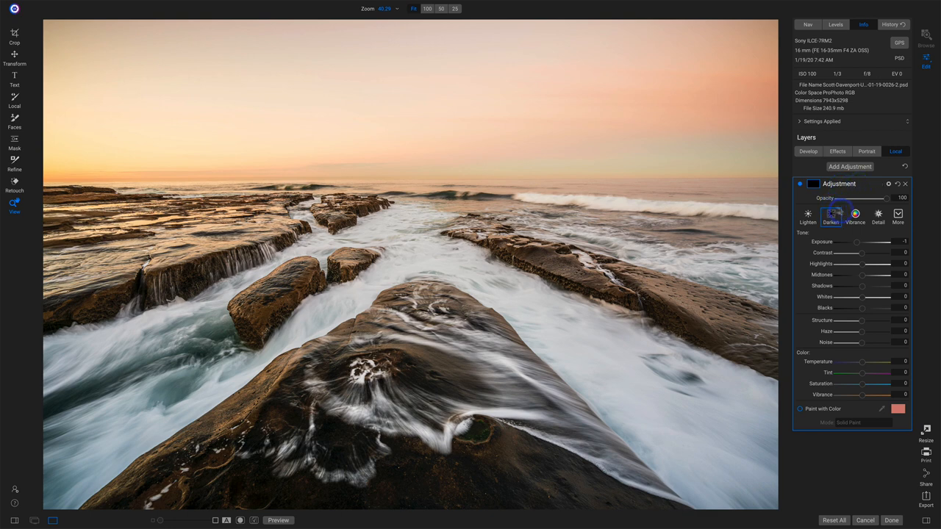
# - Choose the Lighten preset for the adjustment and generate a luminosity mask from the photo's brightness
pyautogui.click(808, 215)
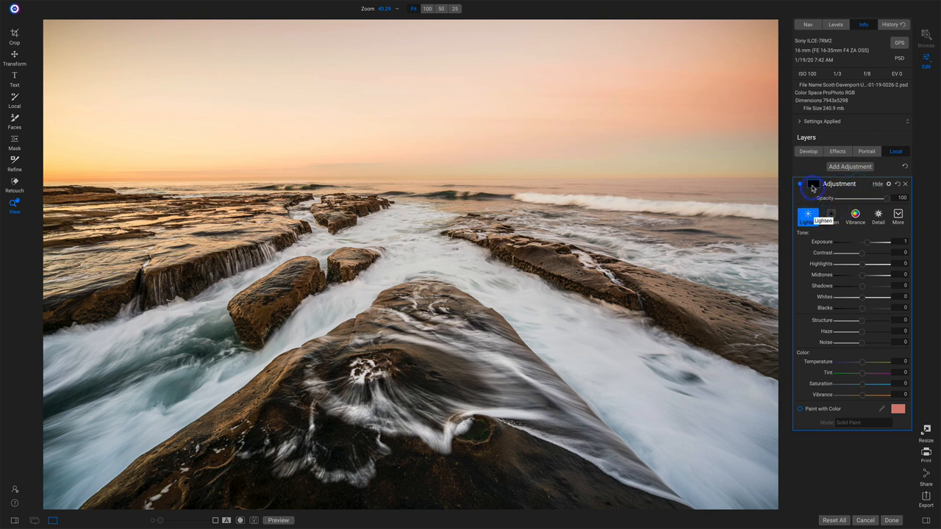
pyautogui.click(809, 186)
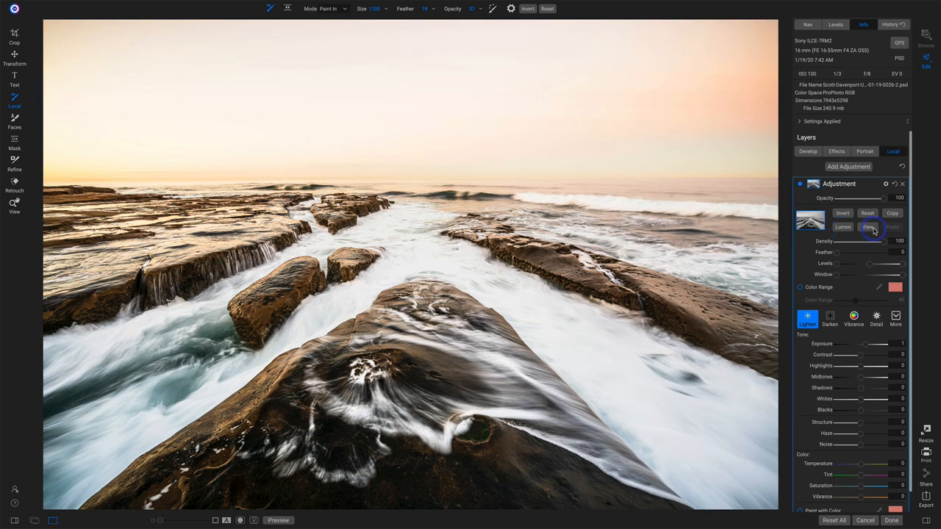
pyautogui.click(241, 520)
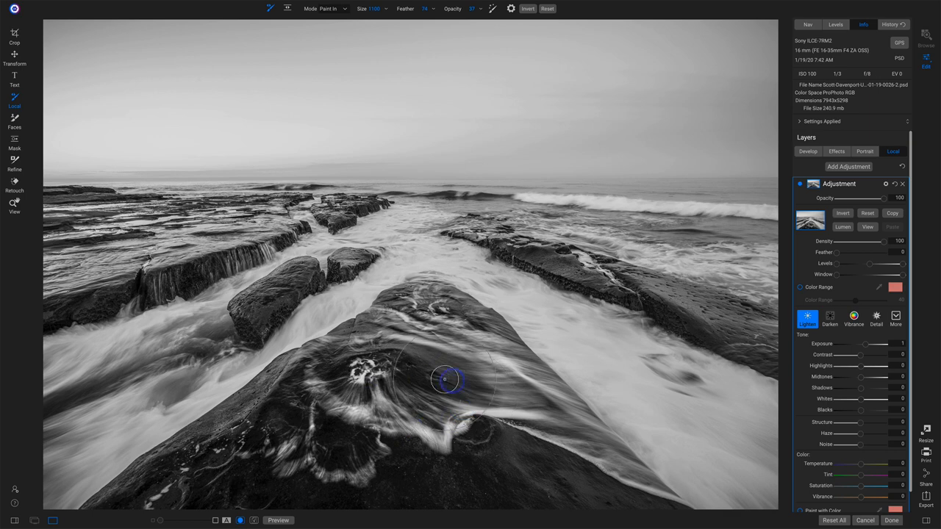
pyautogui.moveTo(458, 373)
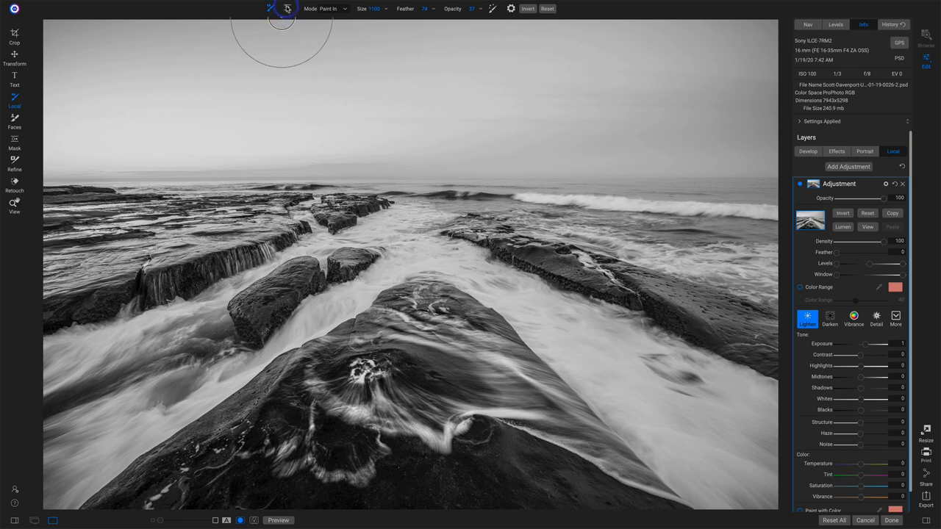
# - With the Masking Bug set to the Edges shape, place an oval gradient over the lower scene
pyautogui.click(287, 9)
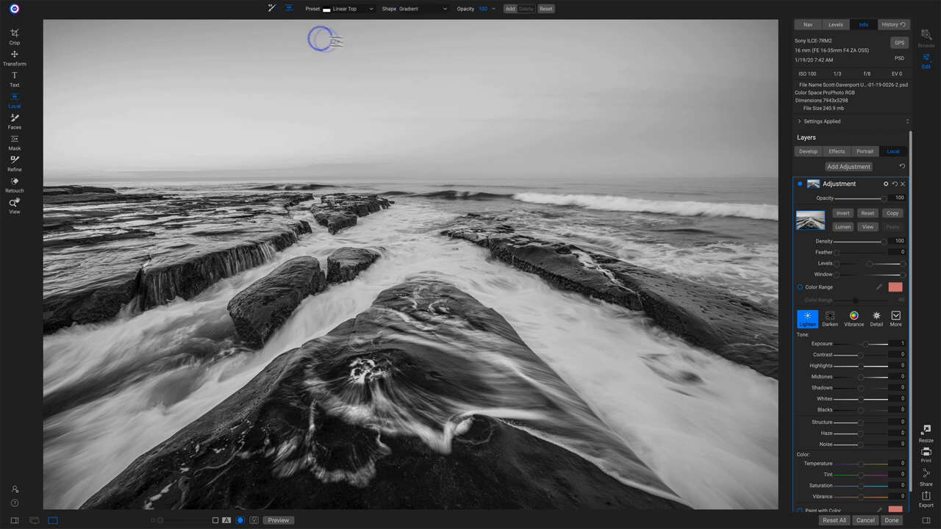
pyautogui.click(444, 9)
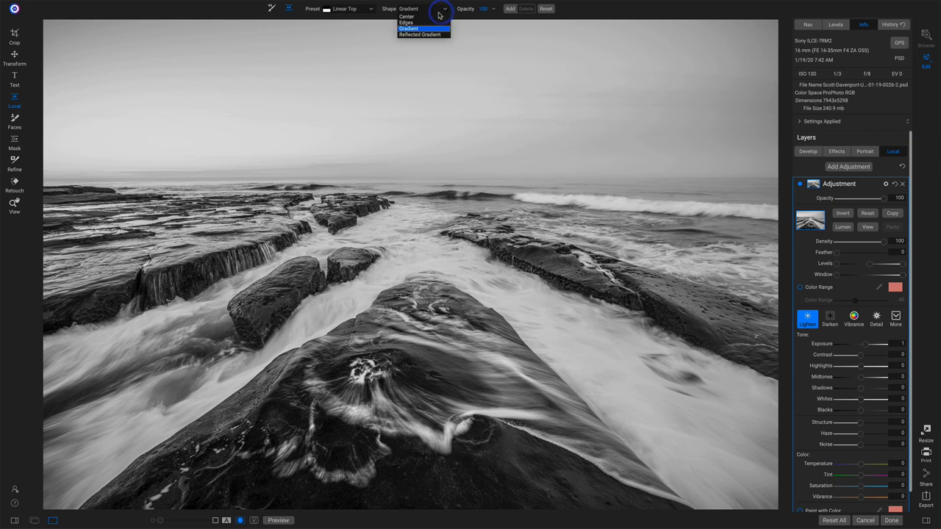
pyautogui.click(406, 22)
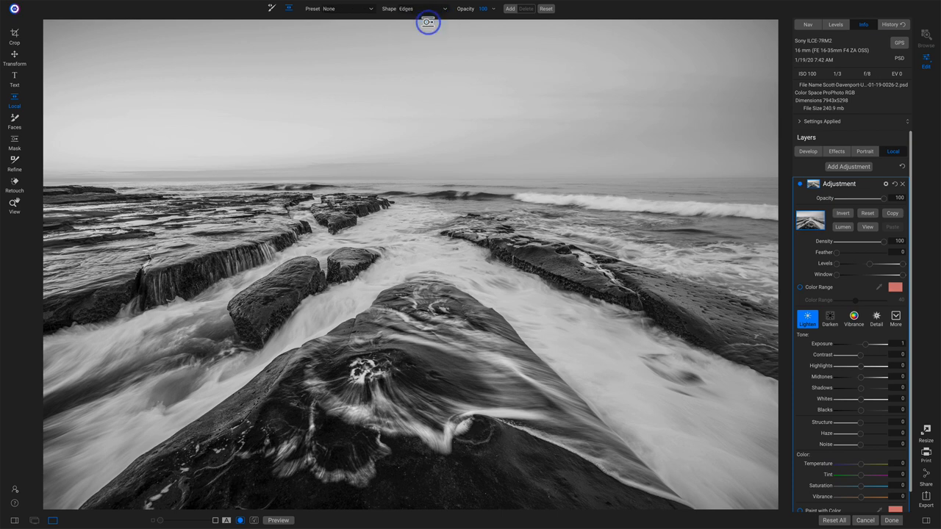
pyautogui.moveTo(430, 22); pyautogui.dragTo(414, 379)
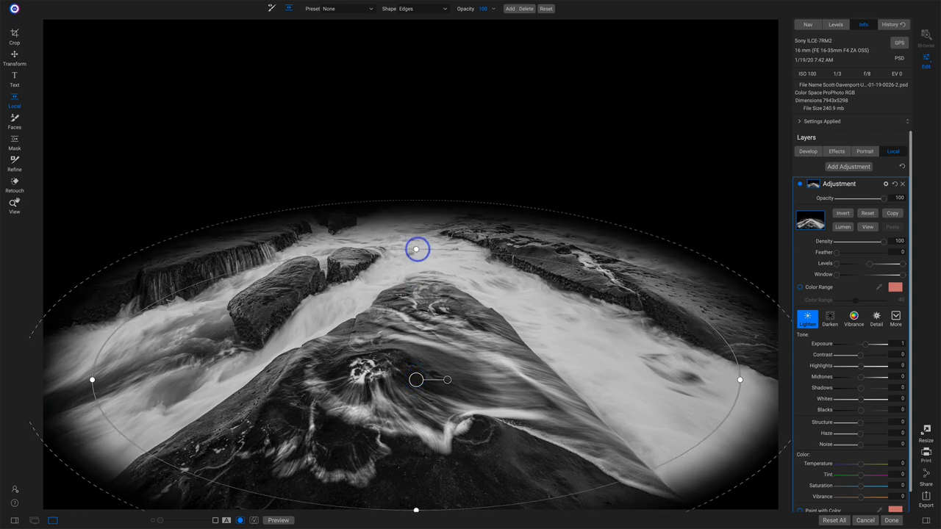
# - Resize and reposition the oval onto the foreground rock swirl and settle its edge feathering
pyautogui.moveTo(416, 250); pyautogui.dragTo(95, 380)
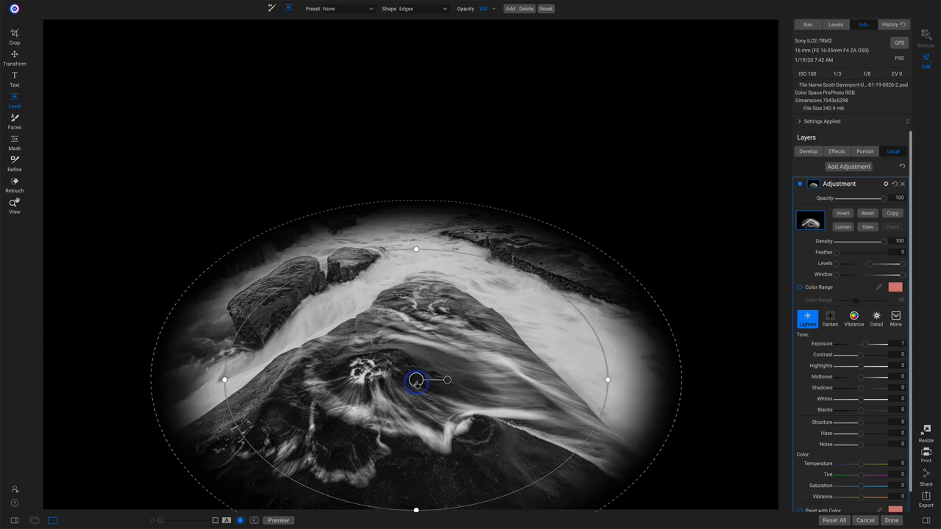
pyautogui.moveTo(415, 379); pyautogui.dragTo(415, 419)
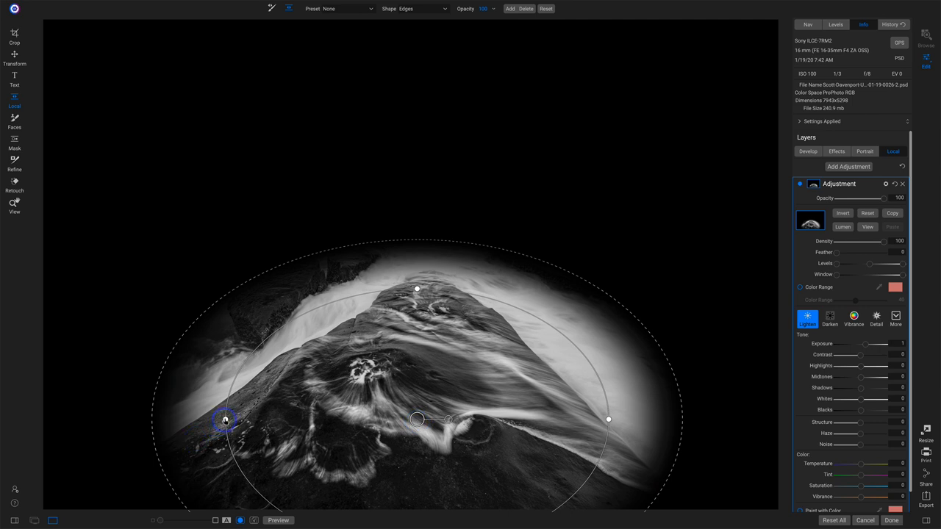
pyautogui.moveTo(226, 420); pyautogui.dragTo(491, 427)
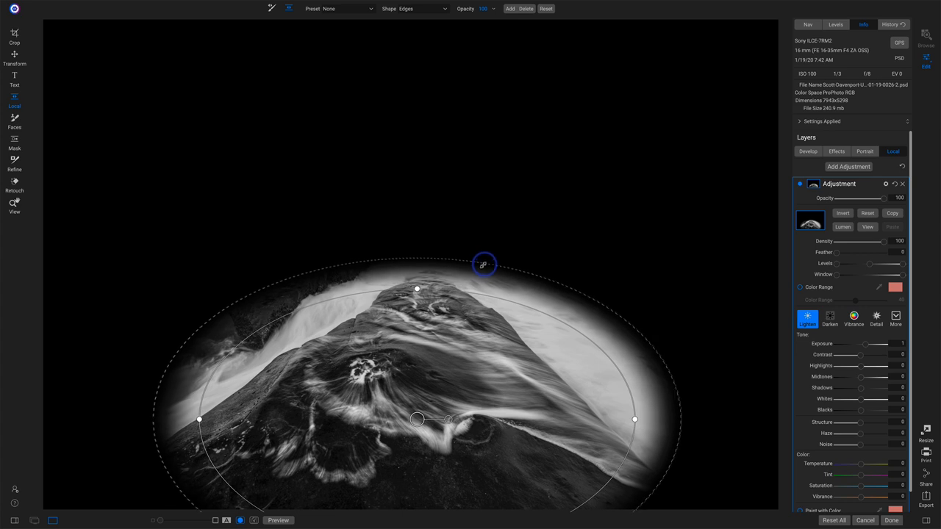
pyautogui.moveTo(484, 265); pyautogui.dragTo(491, 256)
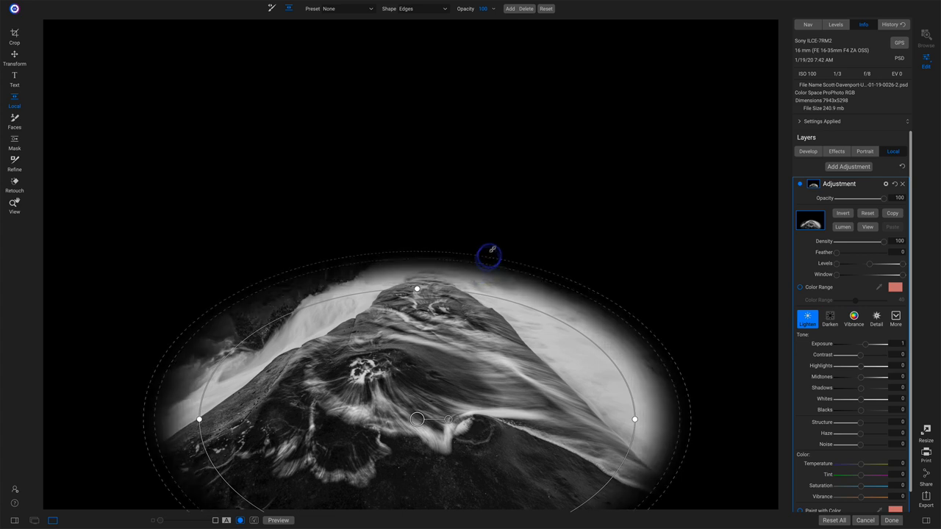
pyautogui.moveTo(488, 256); pyautogui.dragTo(484, 264)
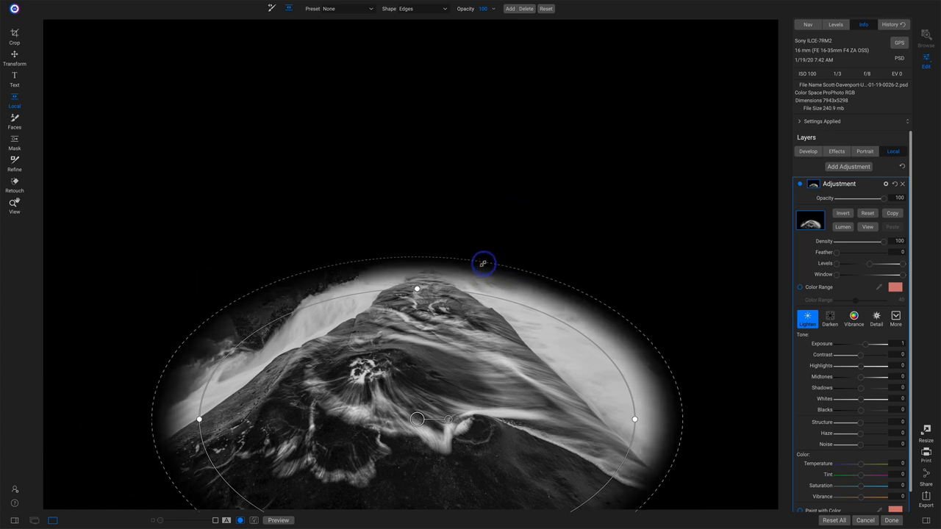
pyautogui.moveTo(484, 263); pyautogui.dragTo(478, 272)
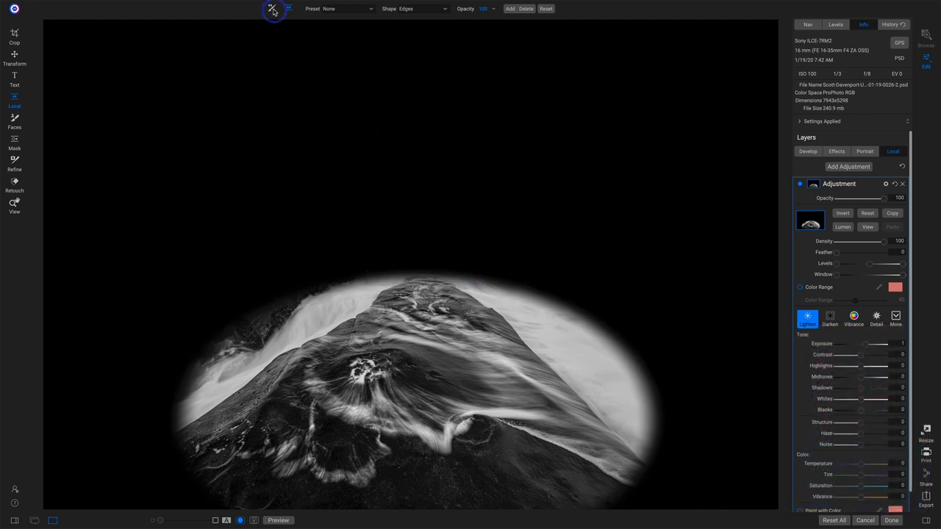
# - Paint the stray mask out of the sky along the rock's upper left edge and peak
pyautogui.click(272, 9)
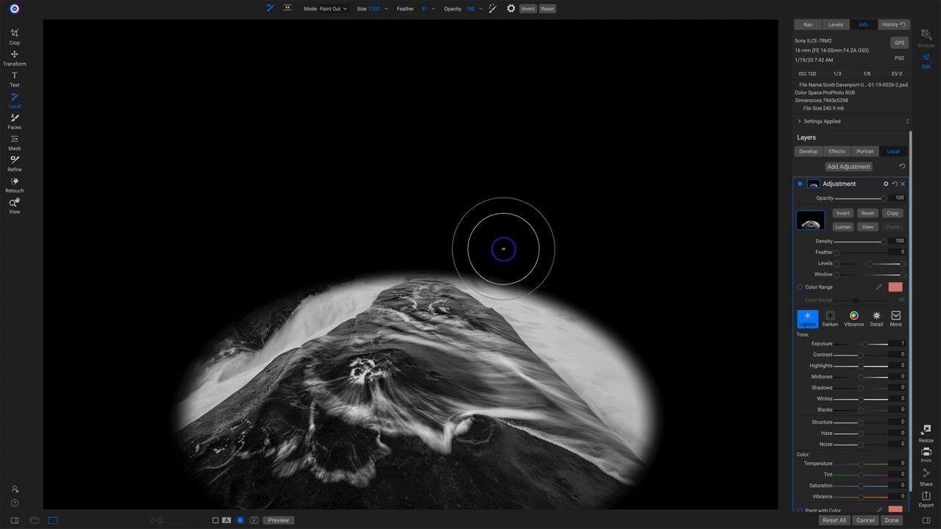
pyautogui.moveTo(503, 250); pyautogui.dragTo(644, 397)
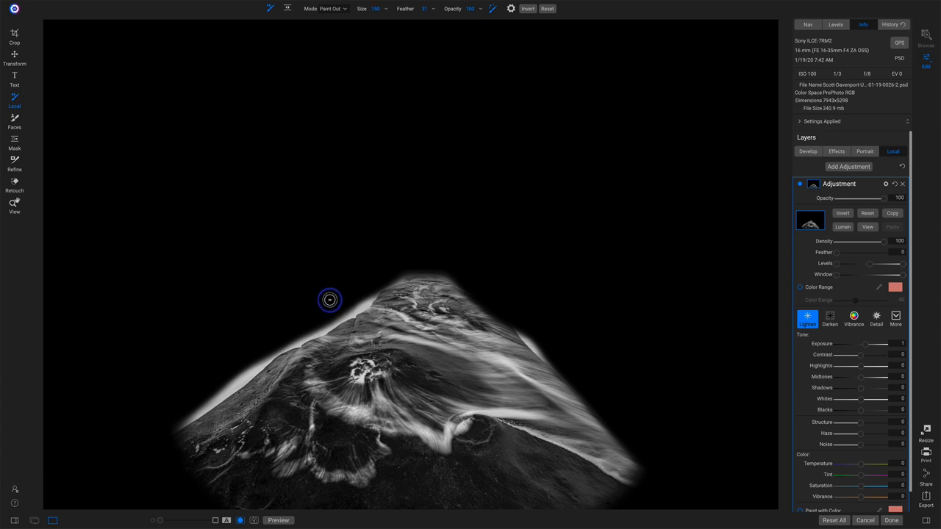
pyautogui.moveTo(330, 300); pyautogui.dragTo(300, 339)
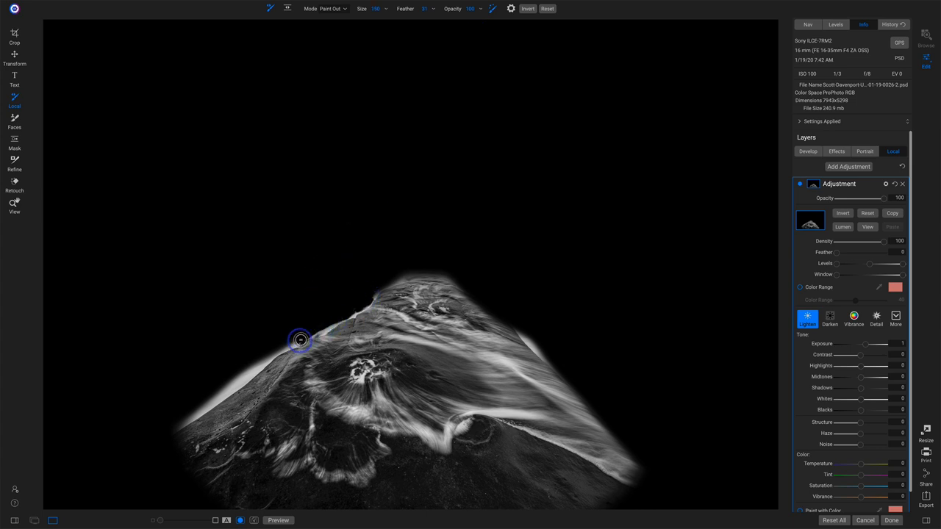
pyautogui.moveTo(300, 342); pyautogui.dragTo(354, 308)
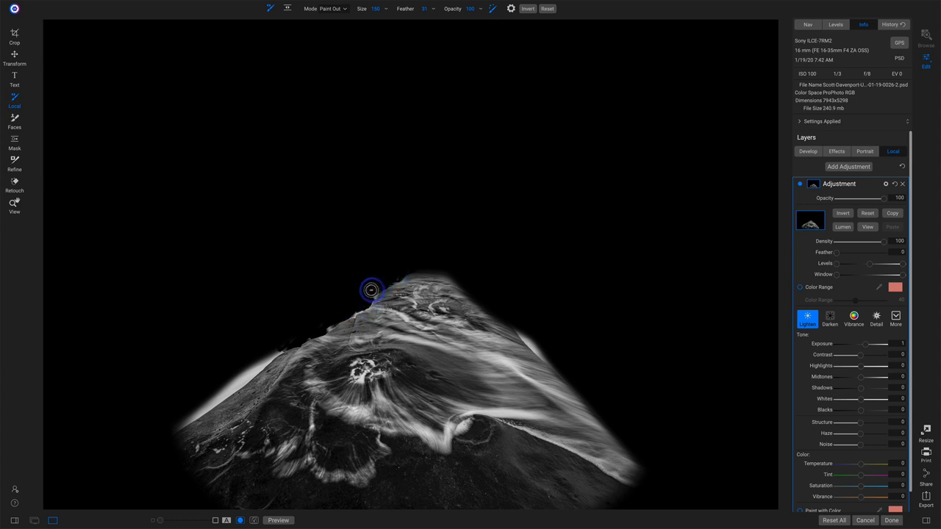
pyautogui.moveTo(371, 291); pyautogui.dragTo(211, 400)
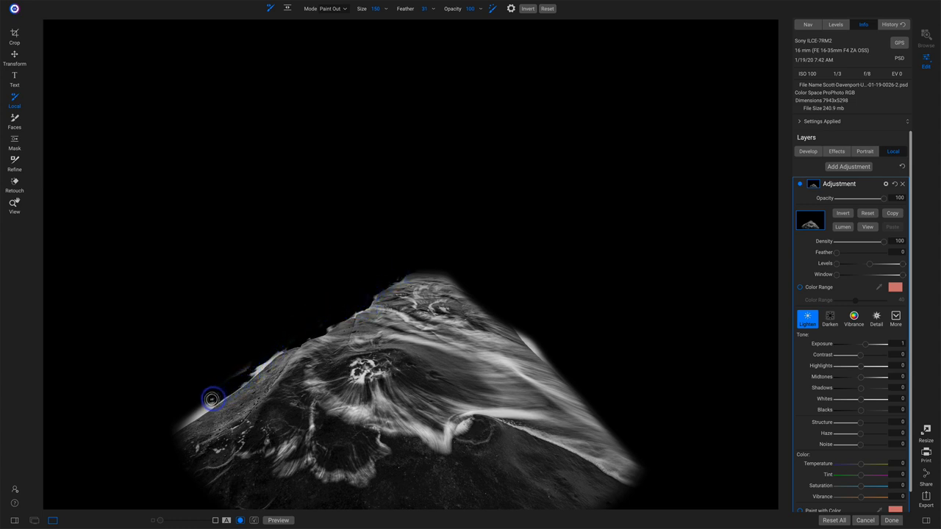
# - Clean up the remaining mask along the rock's lower left slope and left edge
pyautogui.moveTo(212, 400); pyautogui.dragTo(273, 353)
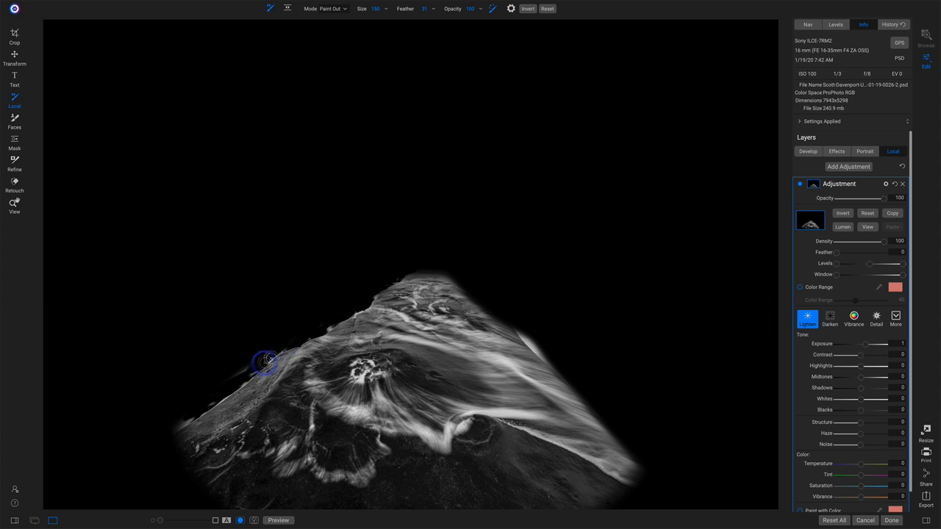
pyautogui.moveTo(266, 361); pyautogui.dragTo(242, 379)
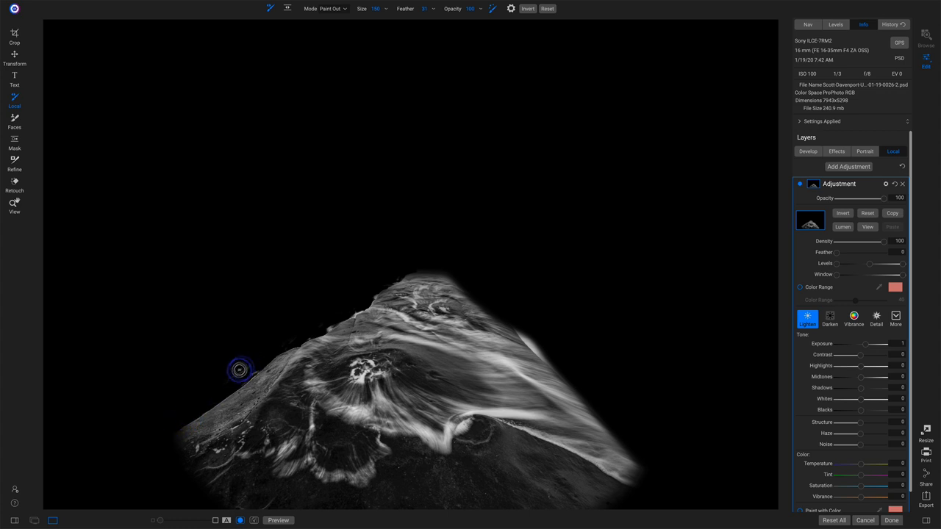
pyautogui.moveTo(241, 370); pyautogui.dragTo(360, 308)
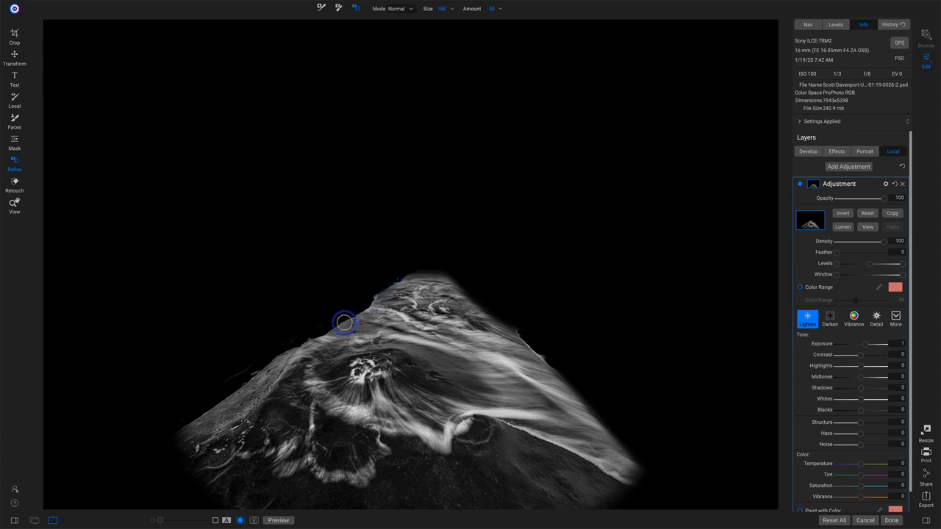
# - Refine the mask edges along the rock's left and right slopes with the Refine Brush
pyautogui.moveTo(344, 322); pyautogui.dragTo(232, 391)
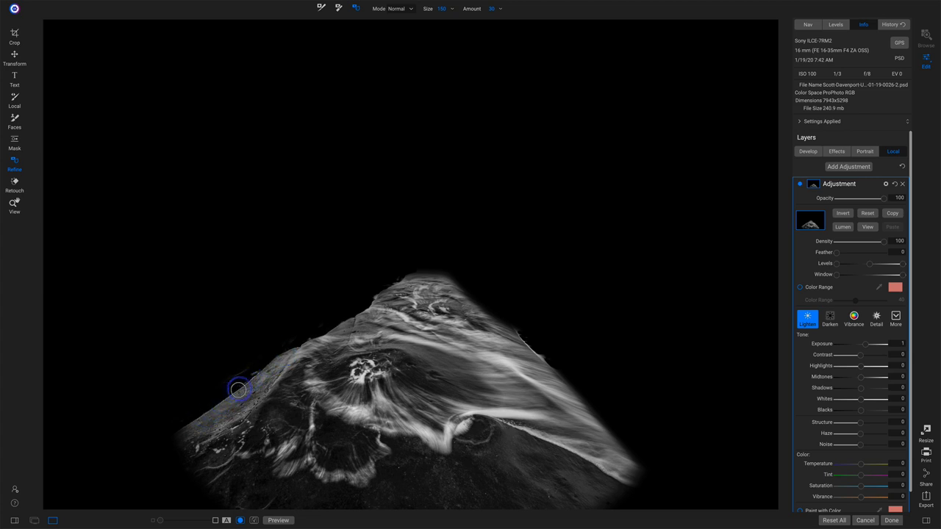
pyautogui.moveTo(238, 389); pyautogui.dragTo(360, 301)
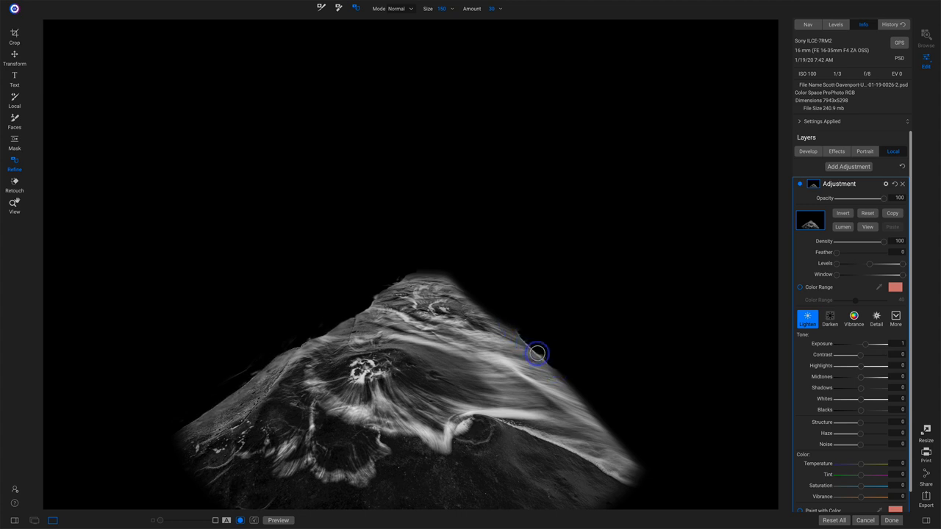
pyautogui.moveTo(536, 353); pyautogui.dragTo(597, 414)
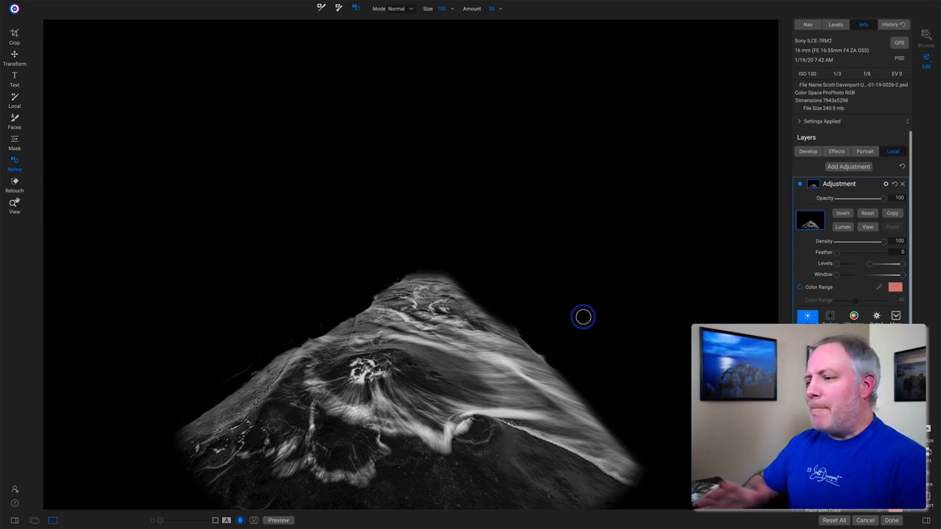
pyautogui.click(807, 317)
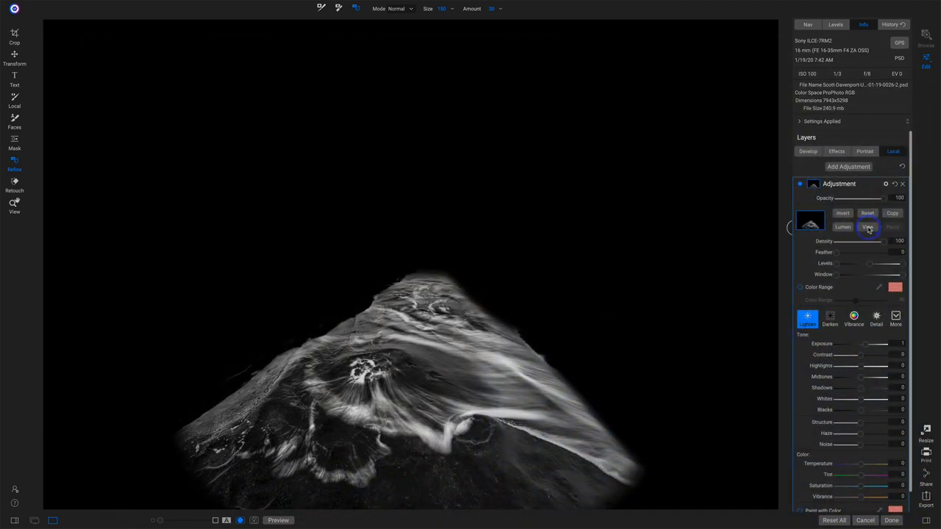
# - Hide the mask overlay and raise the adjustment's Exposure to lighten the masked rock swirl
pyautogui.click(868, 227)
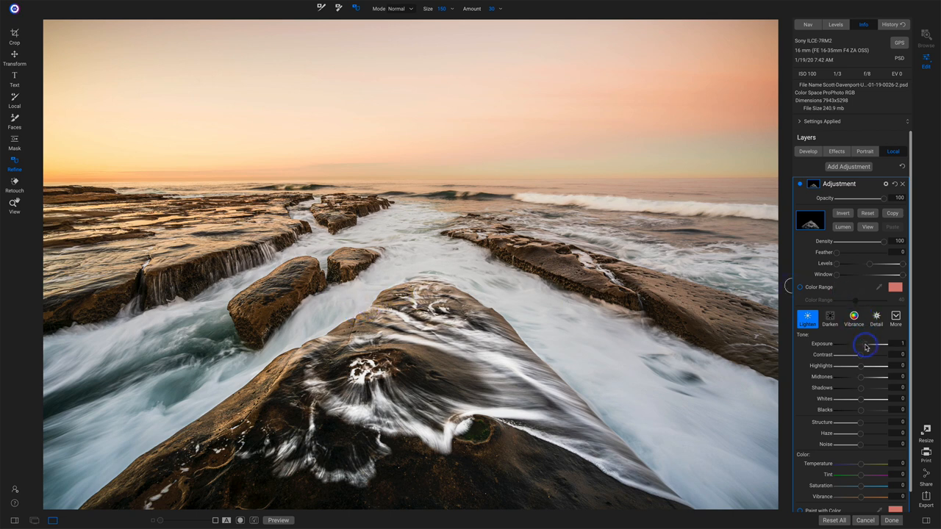
pyautogui.moveTo(890, 344); pyautogui.dragTo(865, 344)
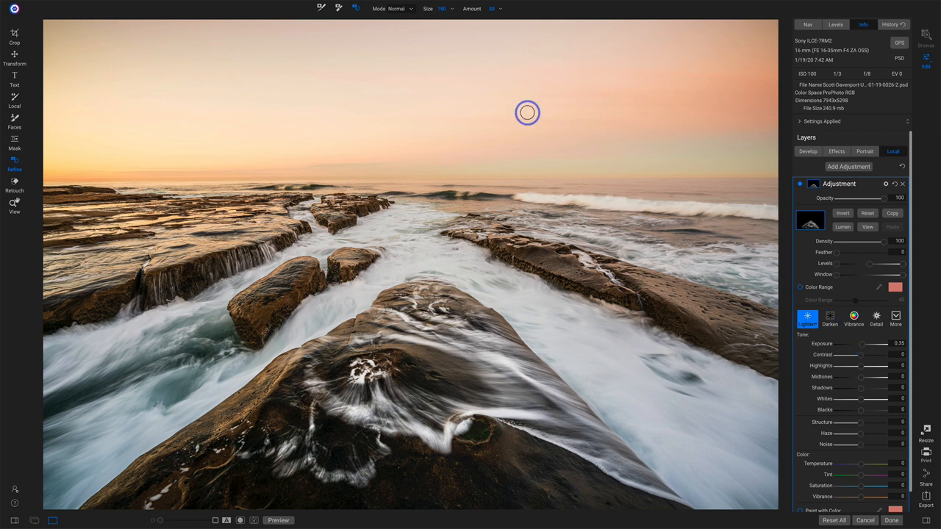
pyautogui.moveTo(32, 124)
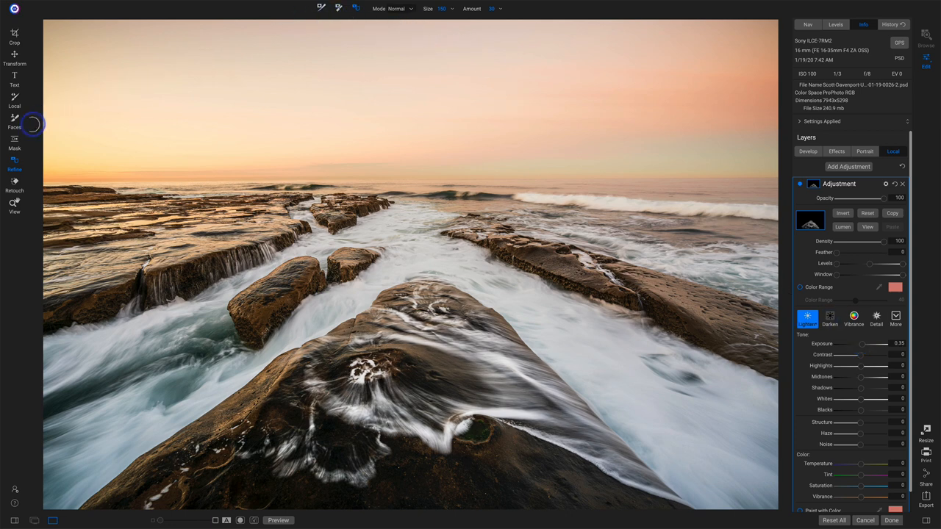
# - Paint out the leftover mask above the rock's peak, then return to the full-color seascape view
pyautogui.click(262, 8)
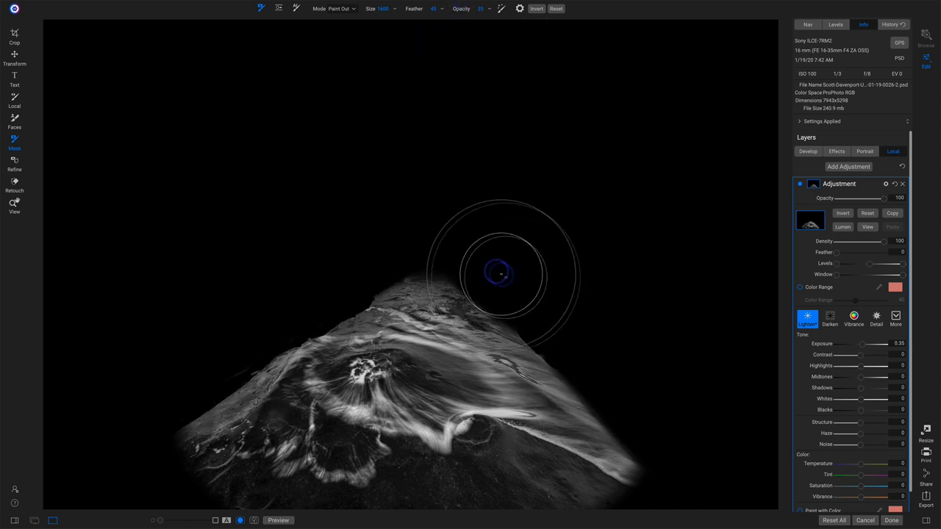
pyautogui.moveTo(503, 275); pyautogui.dragTo(612, 400)
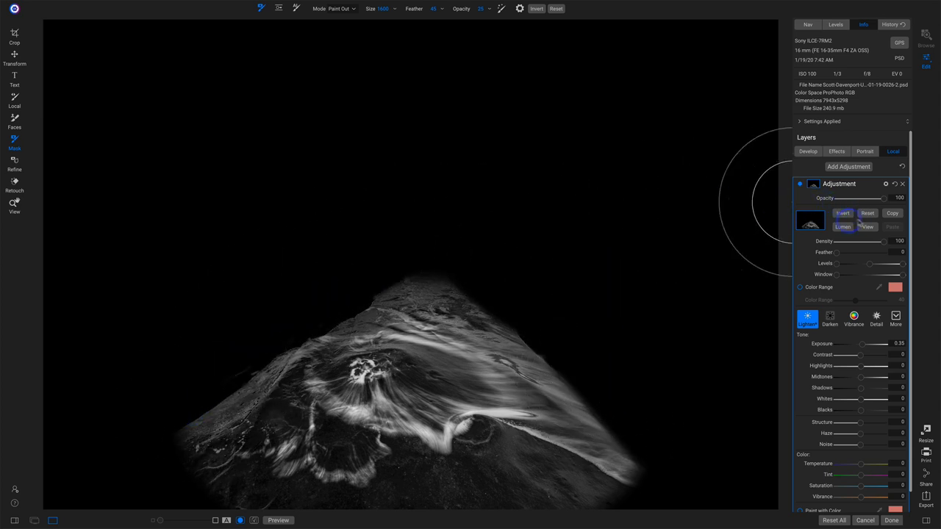
pyautogui.click(842, 213)
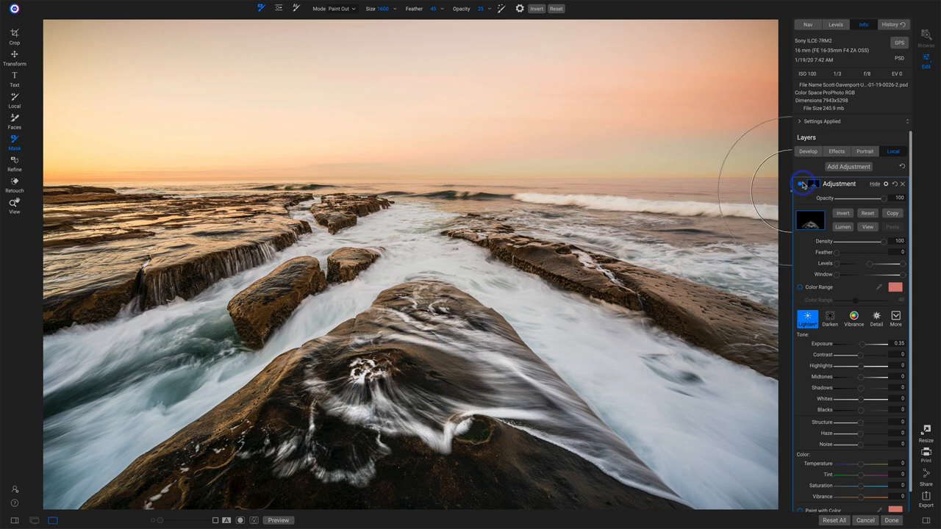
pyautogui.click(801, 184)
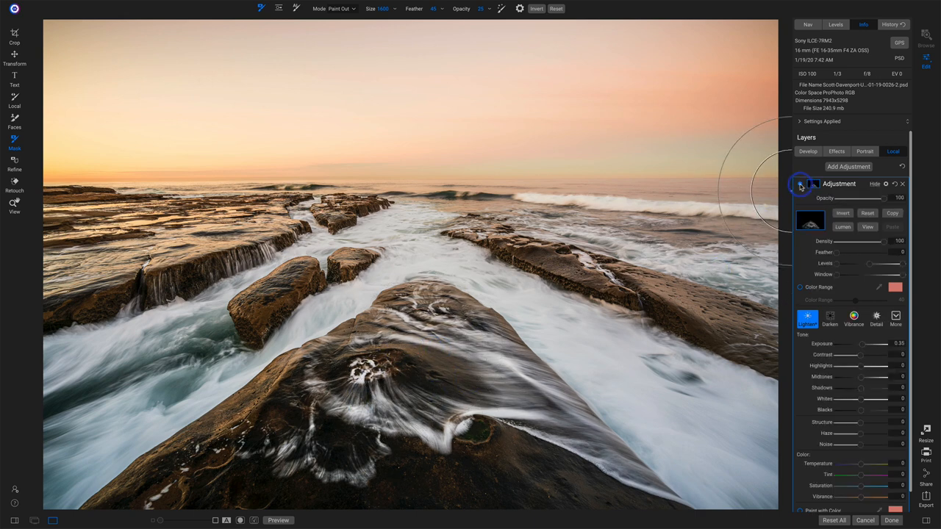